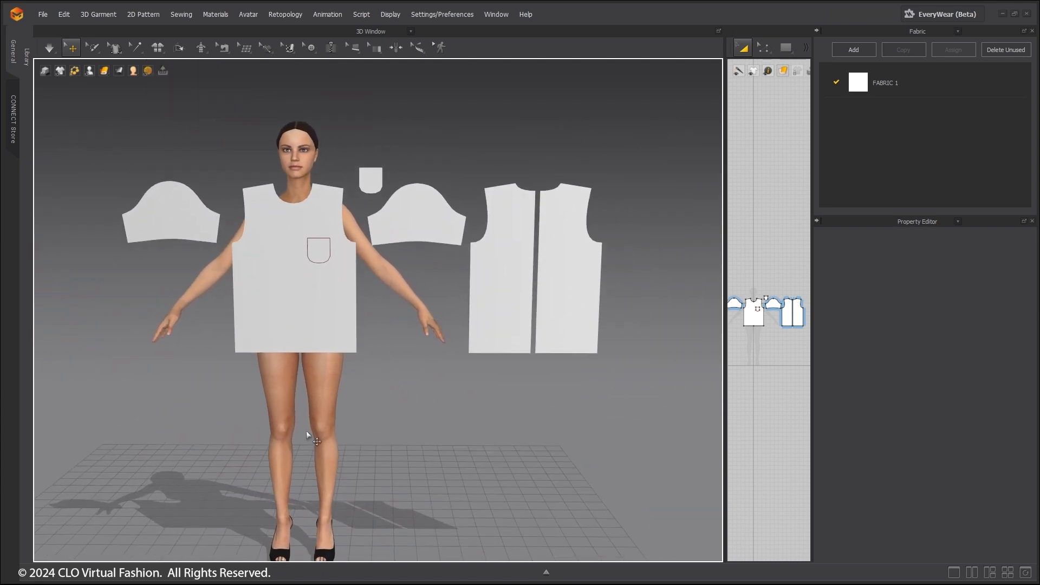
Open the Avatar display list in the 3D window toolbar
{"action": "left_click", "coordinate": [89, 71]}
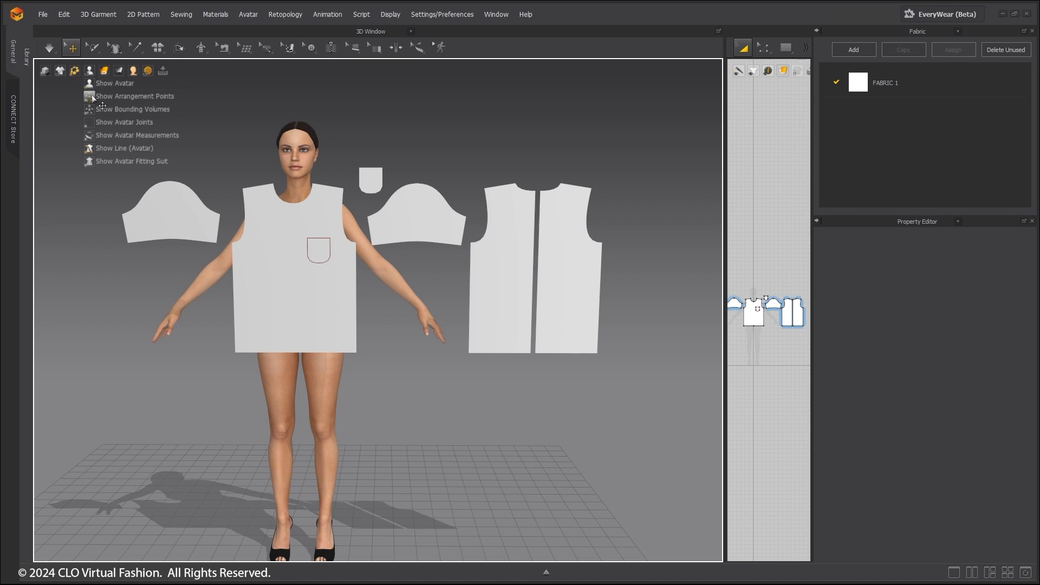
Turn on Show Arrangement Points on the avatar
{"action": "left_click", "coordinate": [124, 122]}
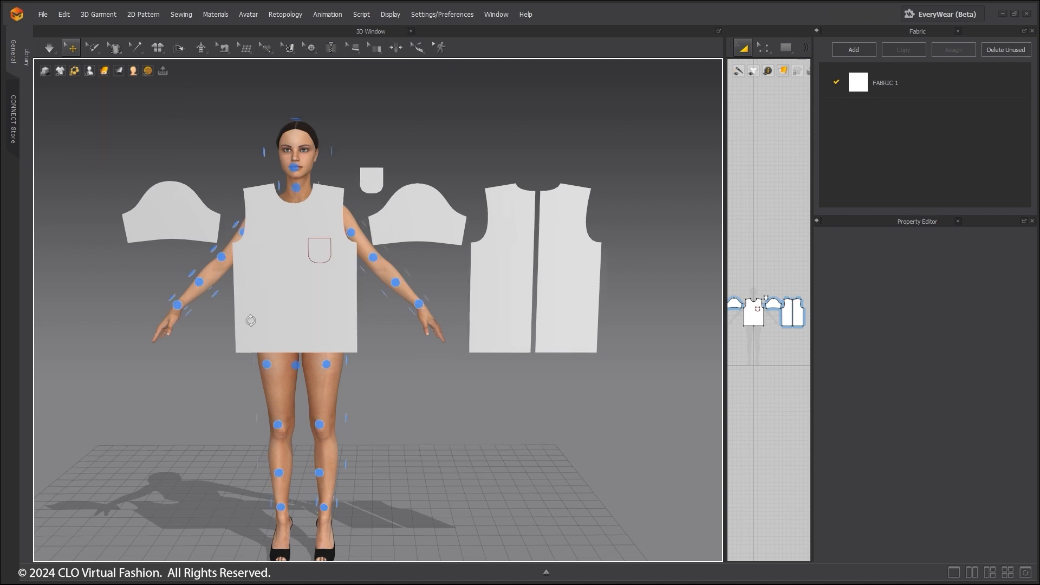
{"action": "scroll", "scroll_direction": "up", "scroll_amount": 3}
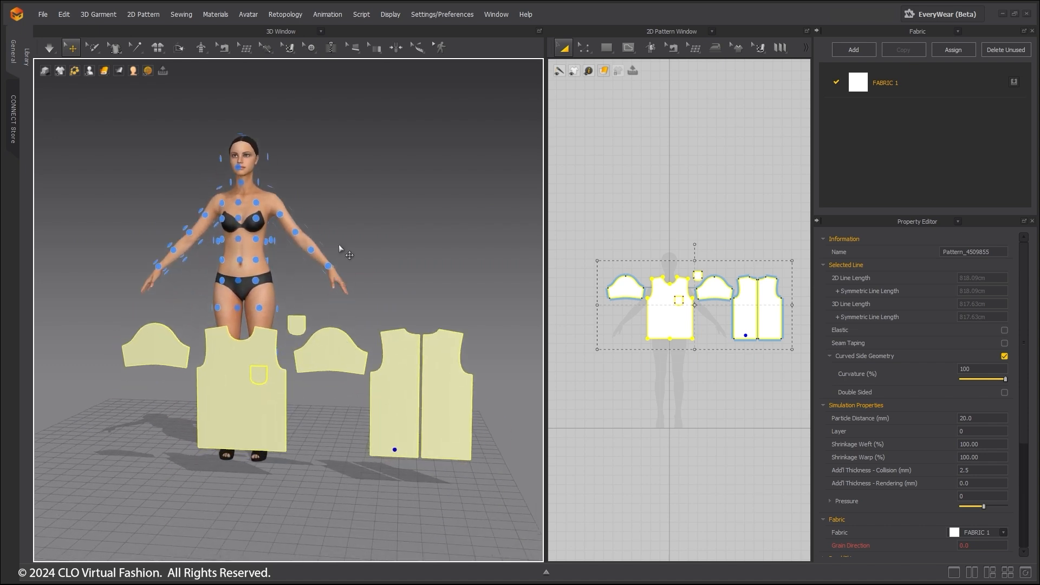
{"action": "mouse_move", "coordinate": [340, 240]}
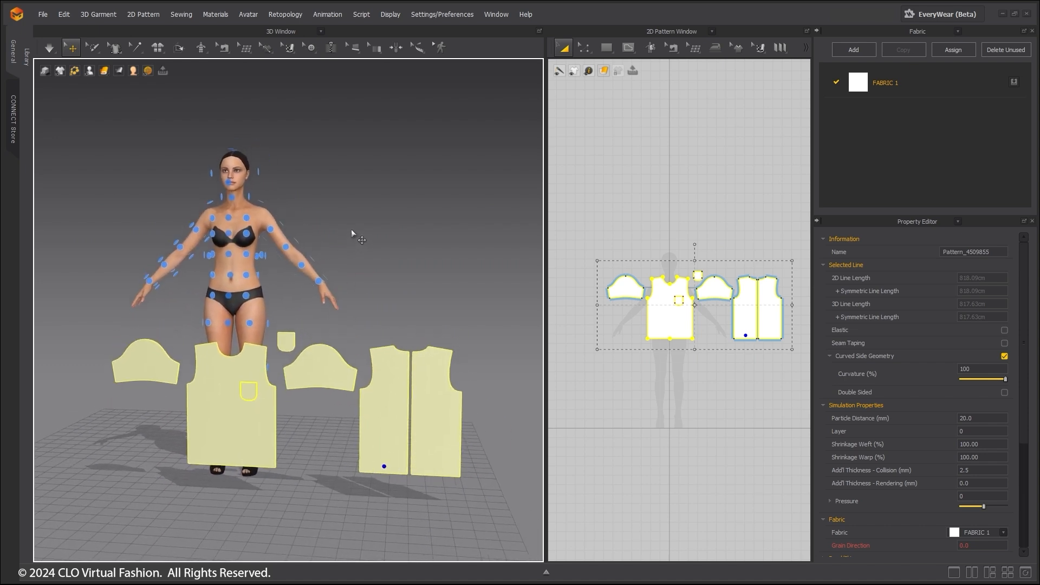
{"action": "key", "text": "shift+a"}
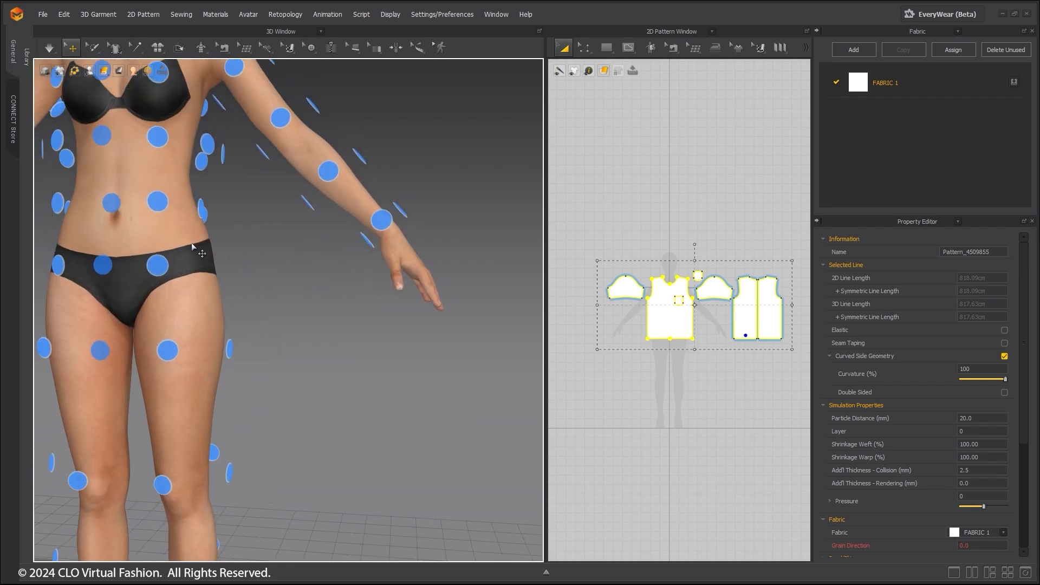
{"action": "scroll", "scroll_direction": "up", "scroll_amount": 3}
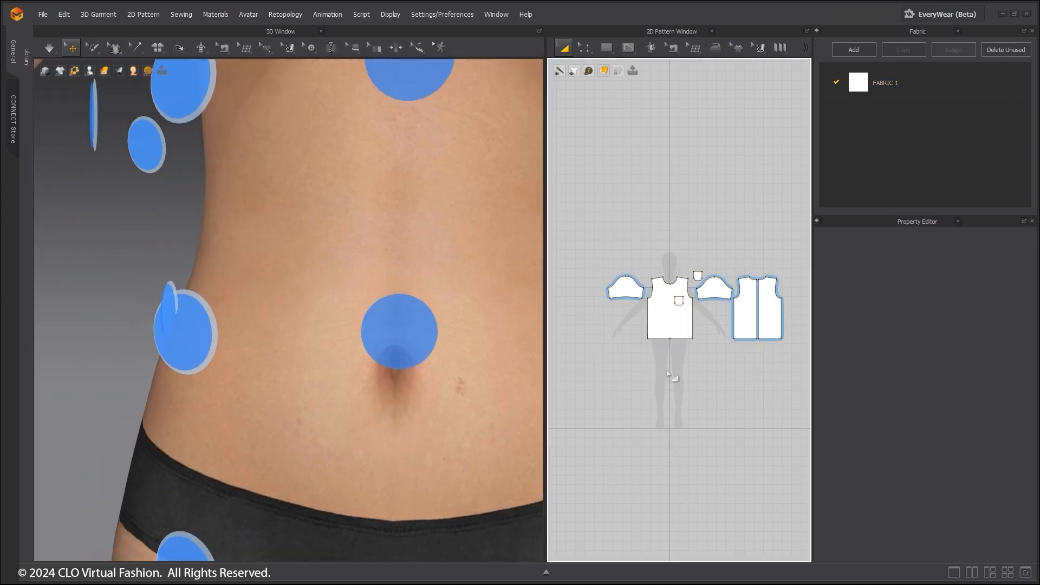
Snap a selected shirt pattern onto an avatar arrangement point
{"action": "left_click", "coordinate": [399, 331]}
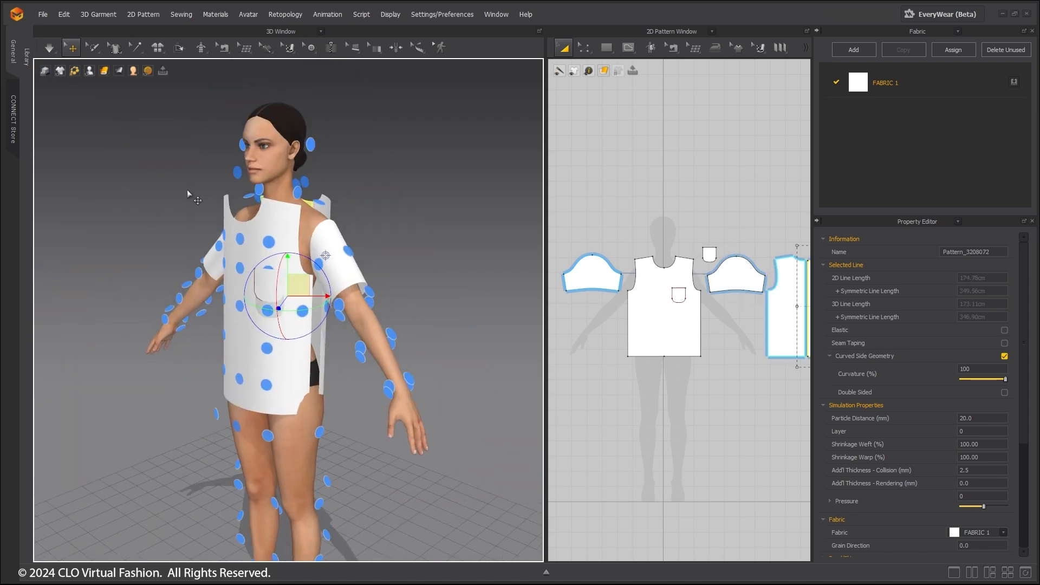
Enable Show Bounding Volumes from the Avatar display list
{"action": "left_click", "coordinate": [89, 71]}
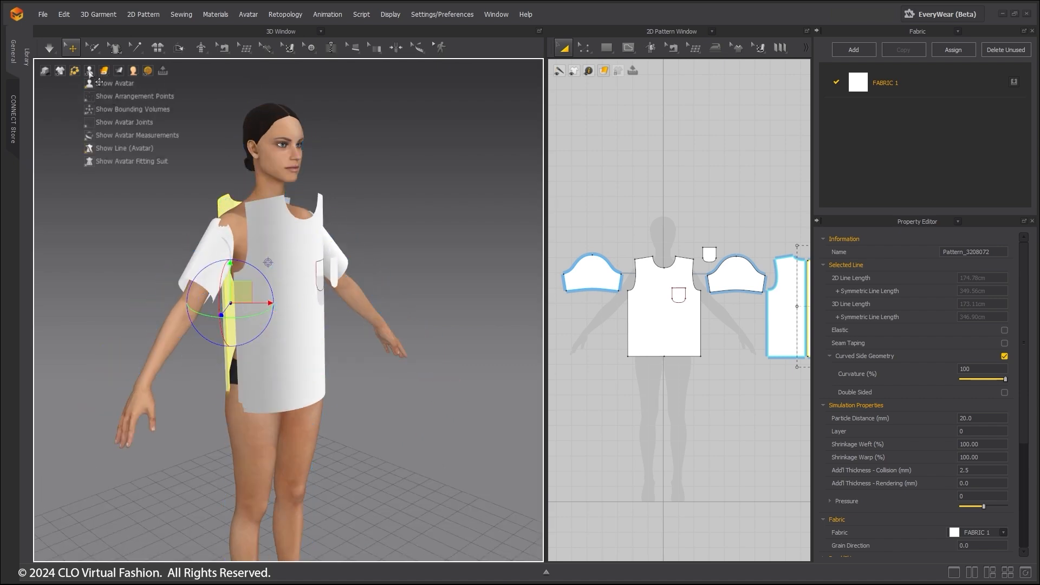
{"action": "mouse_move", "coordinate": [89, 111]}
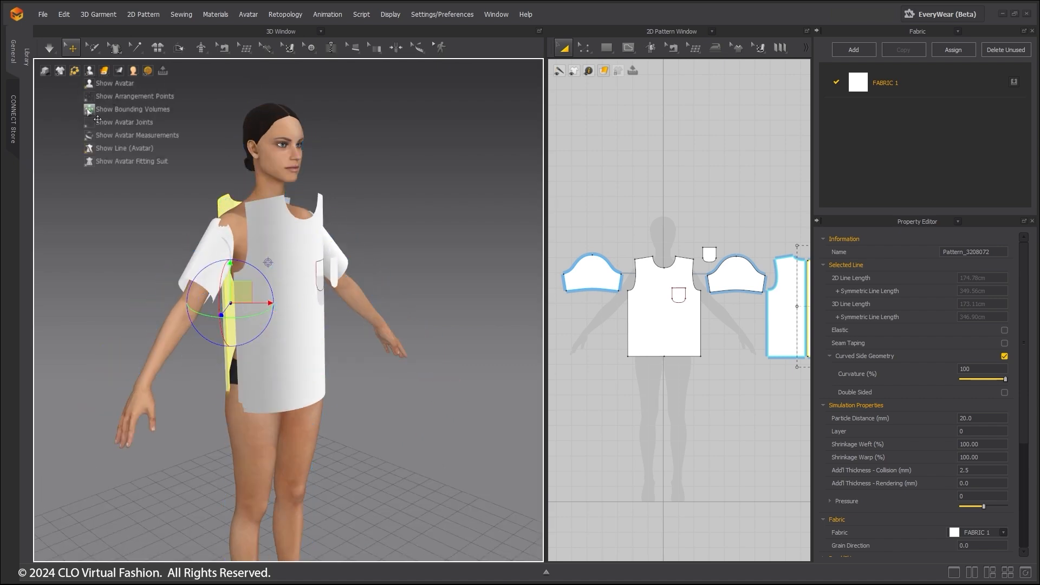
{"action": "left_click", "coordinate": [132, 109]}
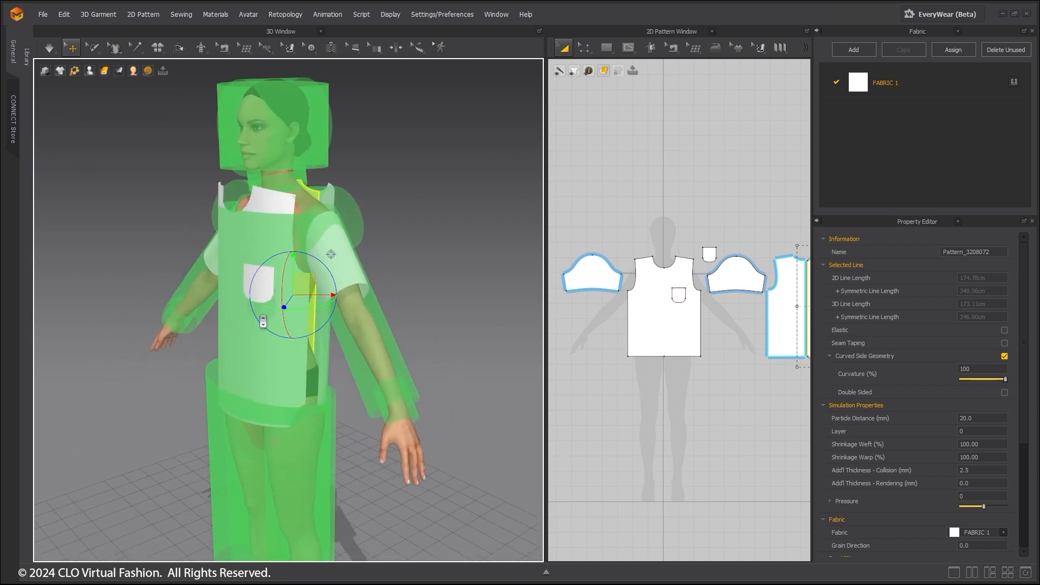
{"action": "scroll", "scroll_direction": "up", "scroll_amount": 3}
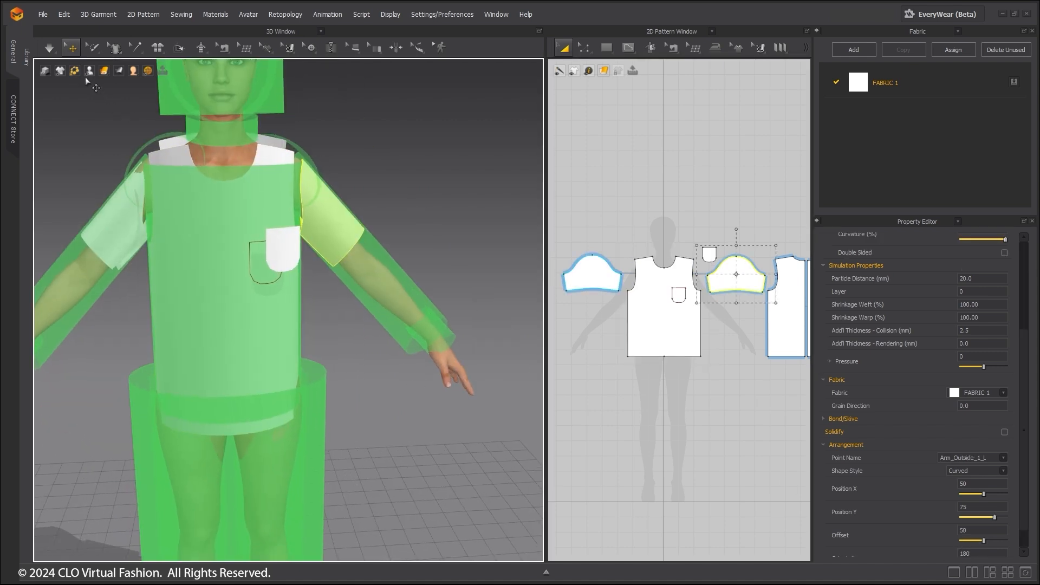
Hide the bounding volumes and show arrangement points again on the avatar
{"action": "left_click", "coordinate": [88, 71]}
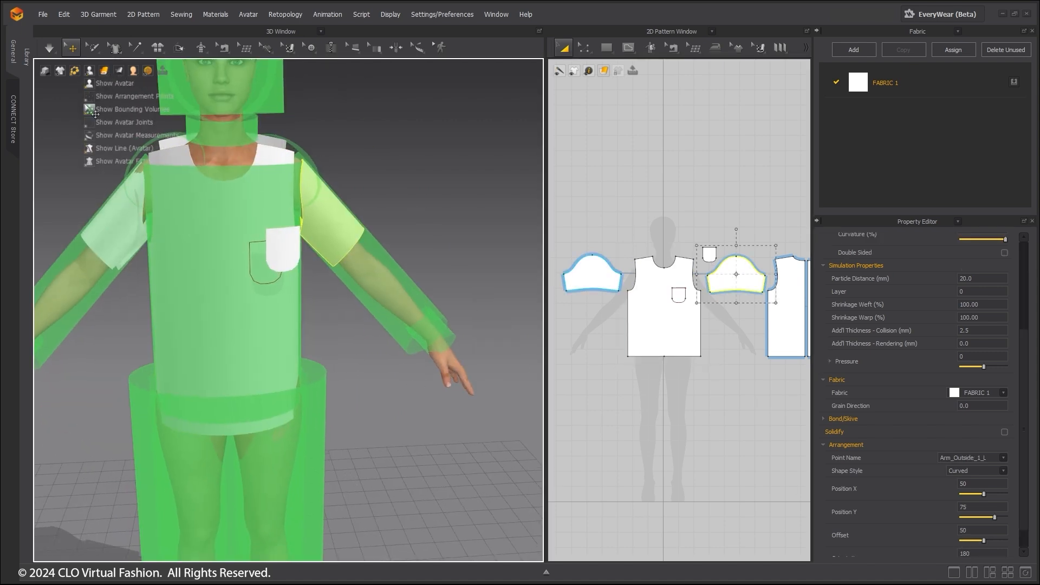
{"action": "left_click", "coordinate": [131, 108]}
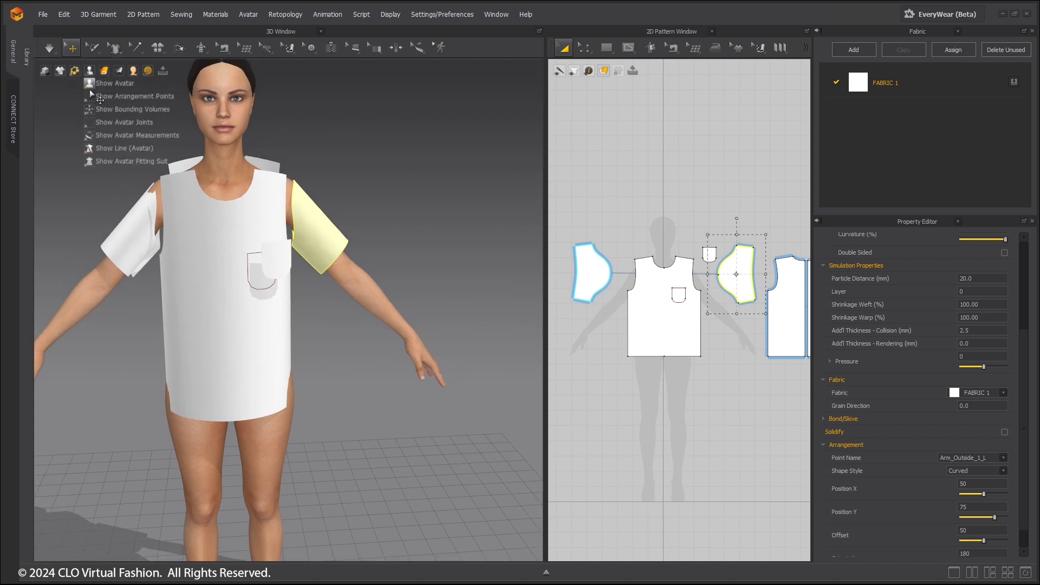
{"action": "left_click", "coordinate": [137, 95]}
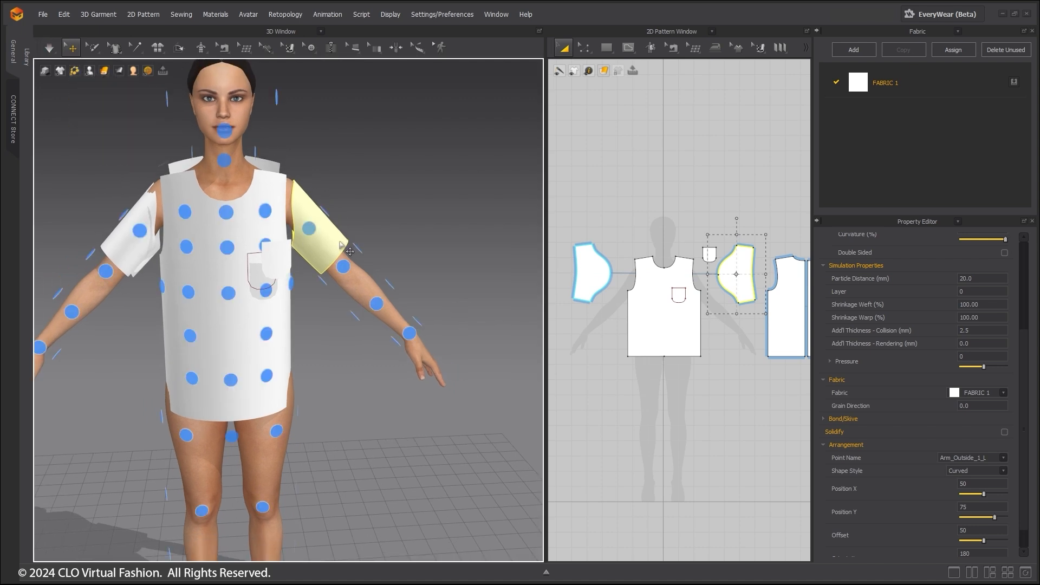